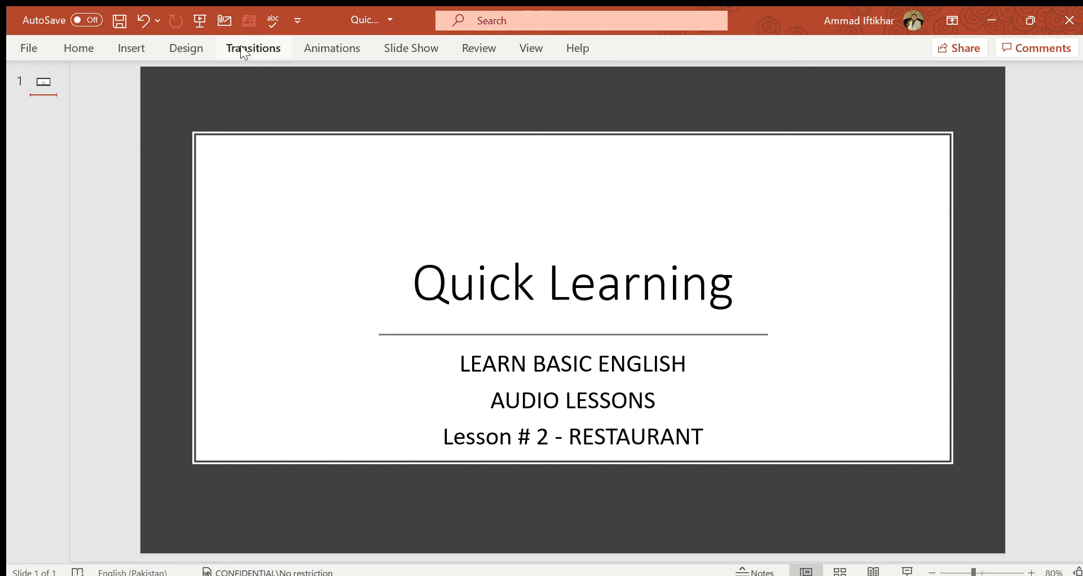
pyautogui.moveTo(1066, 253)
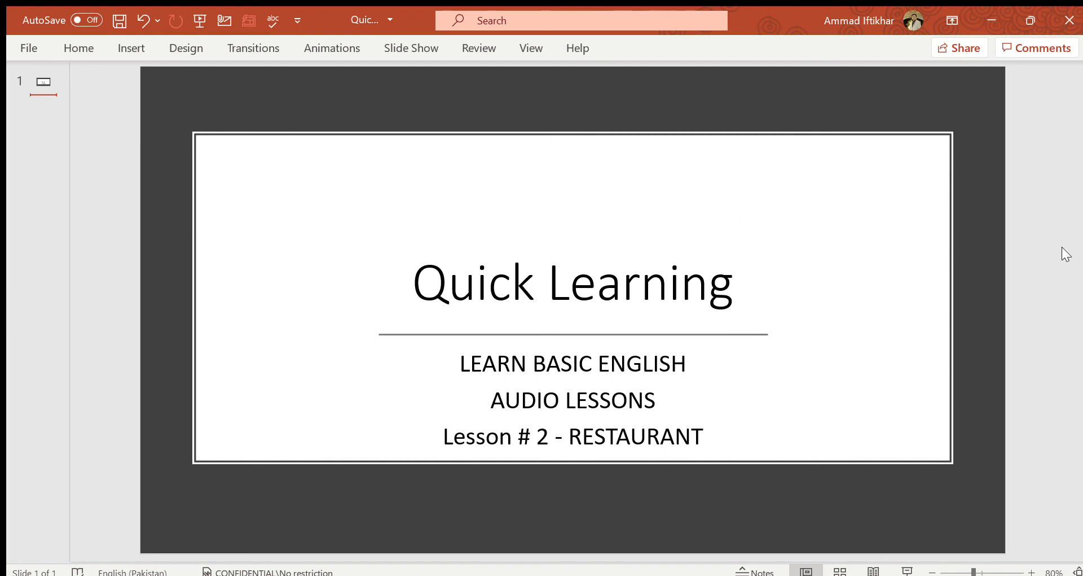
pyautogui.moveTo(1003, 113)
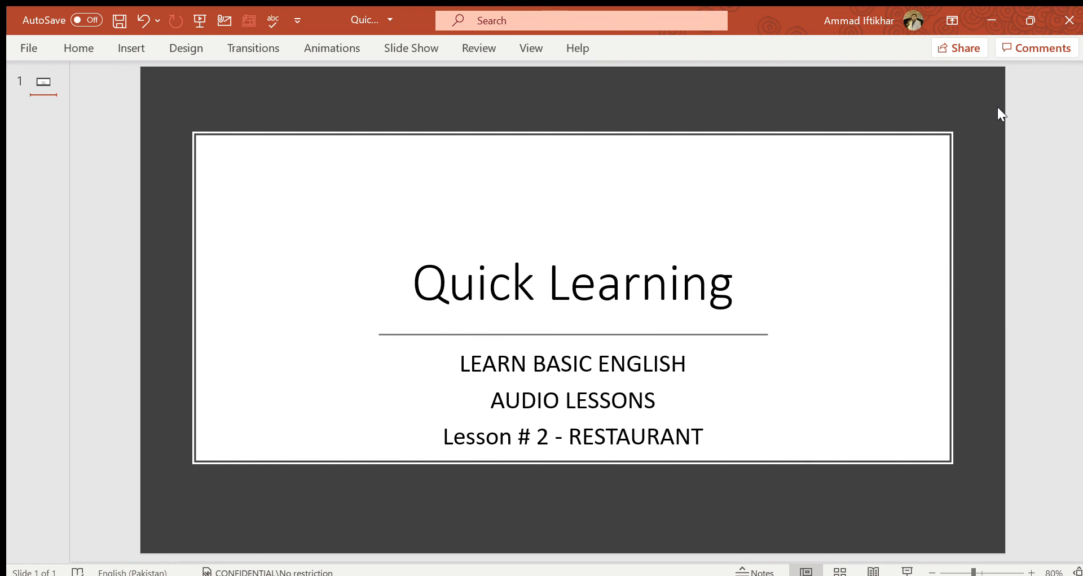